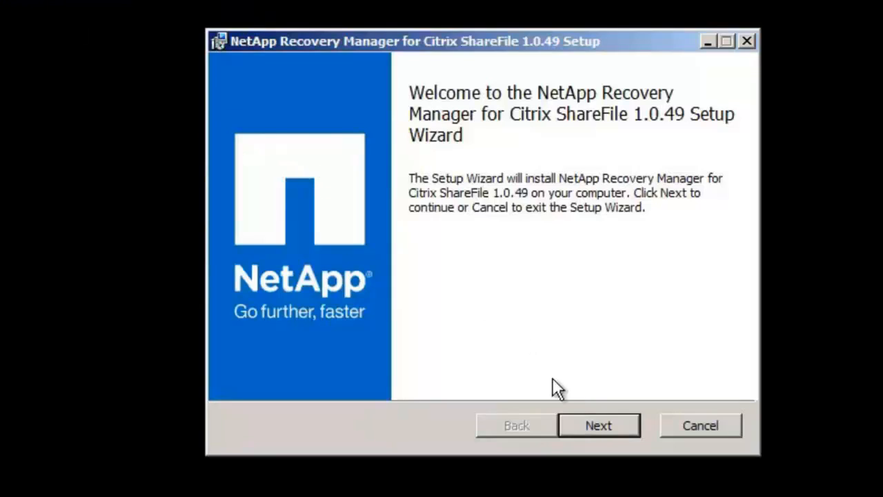
Install Recovery Manager 1.0.49 to the default folder and finish with Launch Configuration Tool checked
click(598, 425)
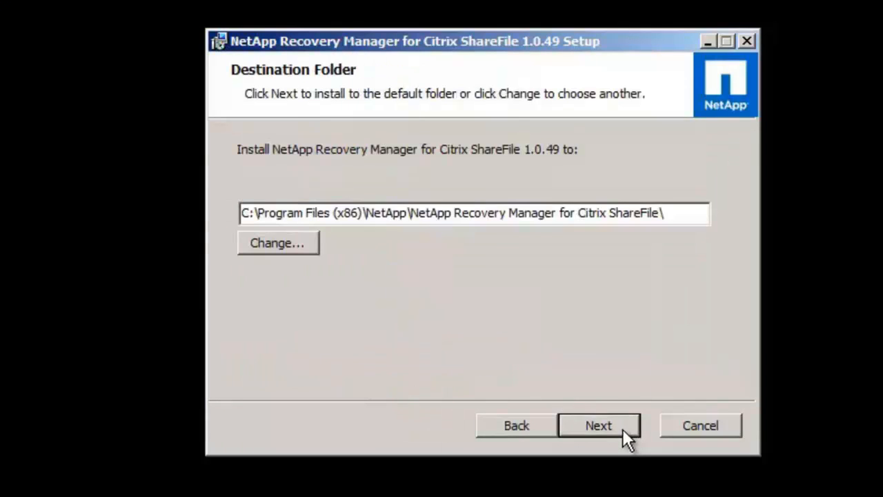
click(598, 425)
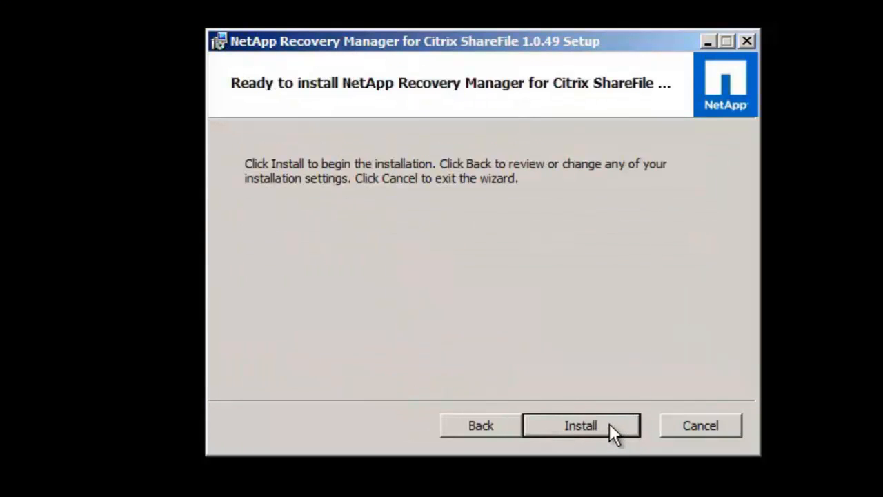
click(580, 425)
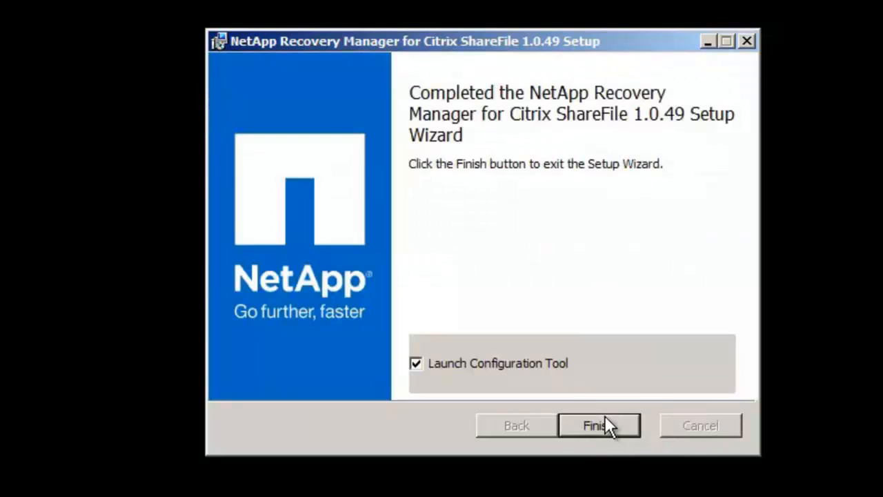
click(598, 425)
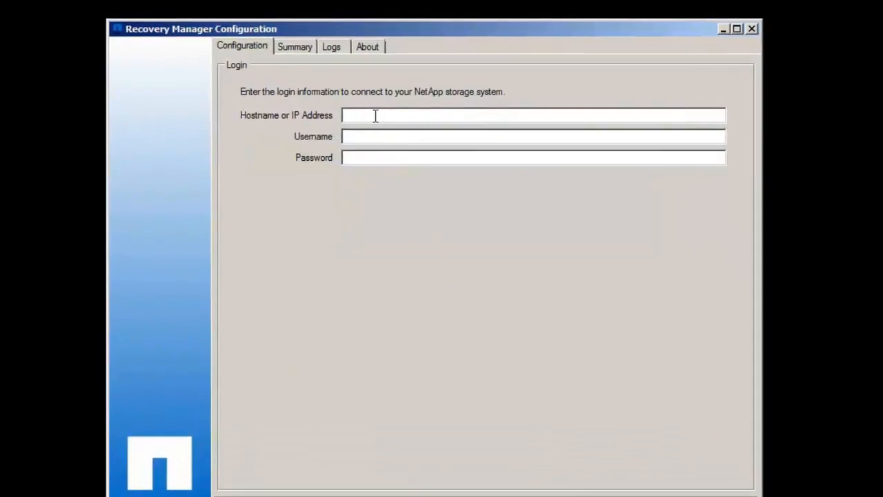
Log in to storage system 192.168.100.103 as admin with its password
text(192.)
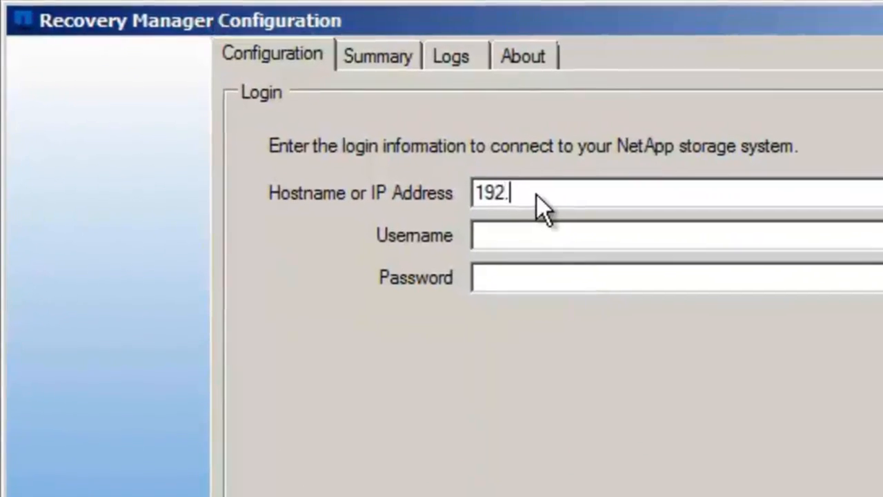
text(168)
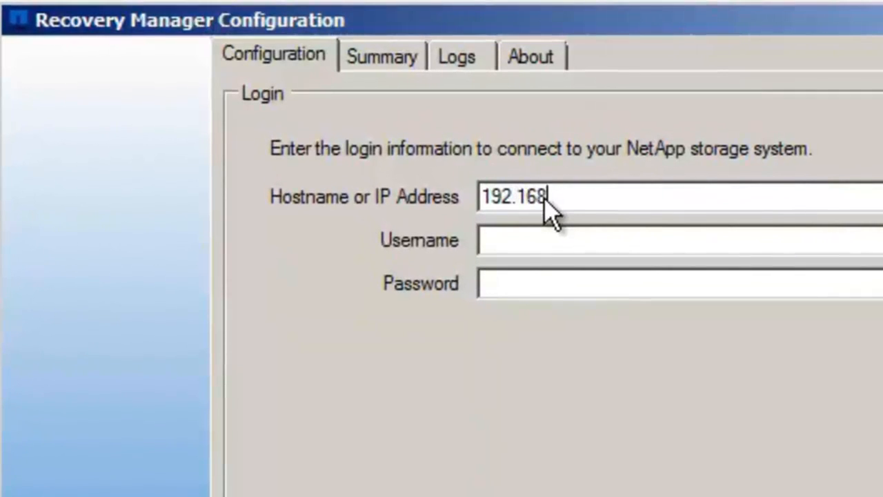
text(.100.103)
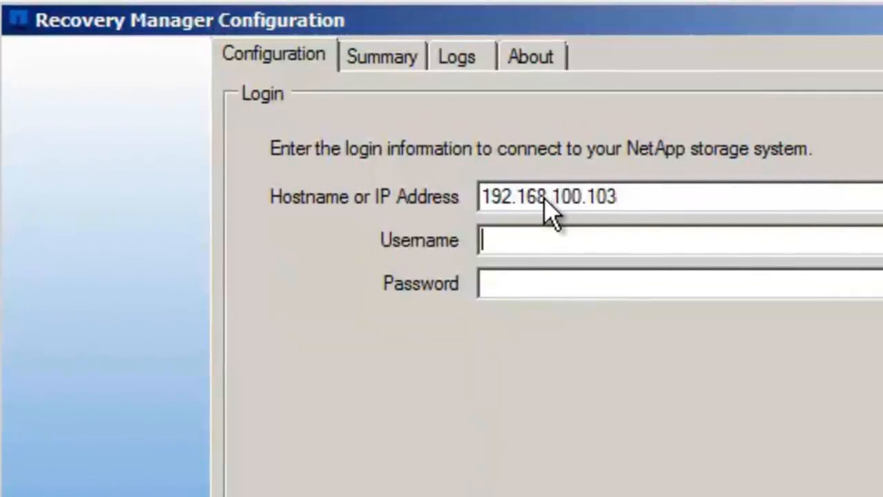
text(admin)
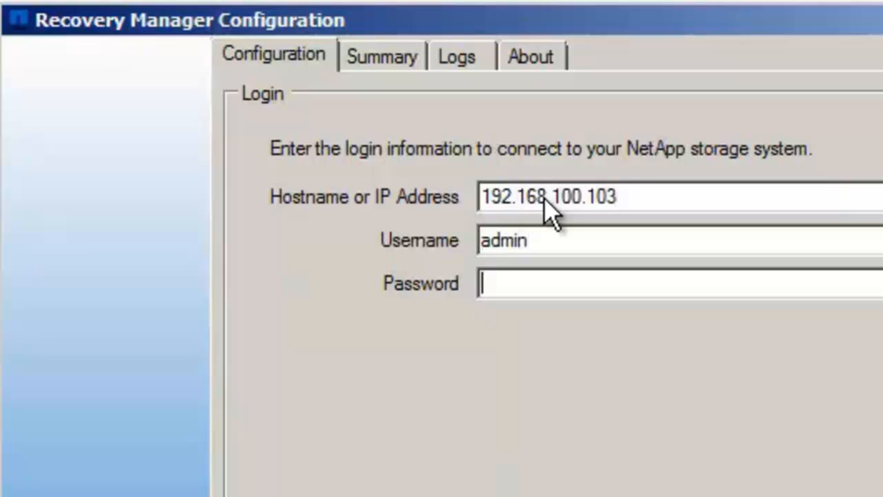
text(password)
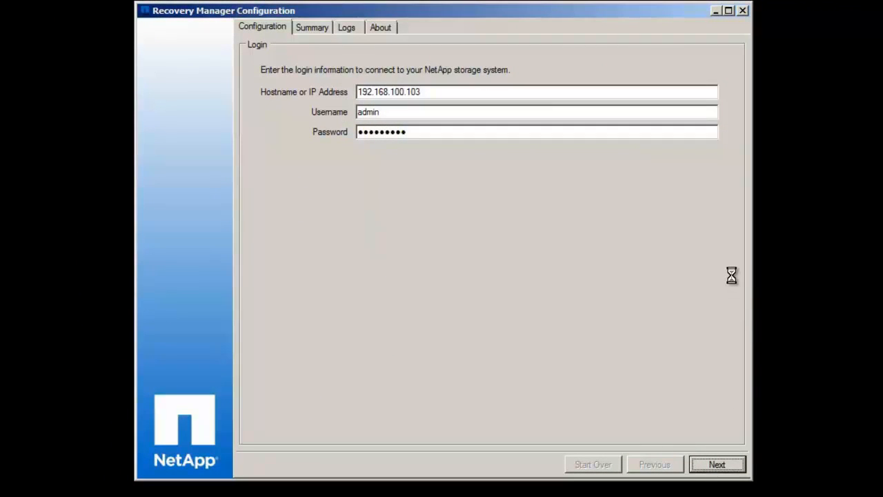
click(717, 464)
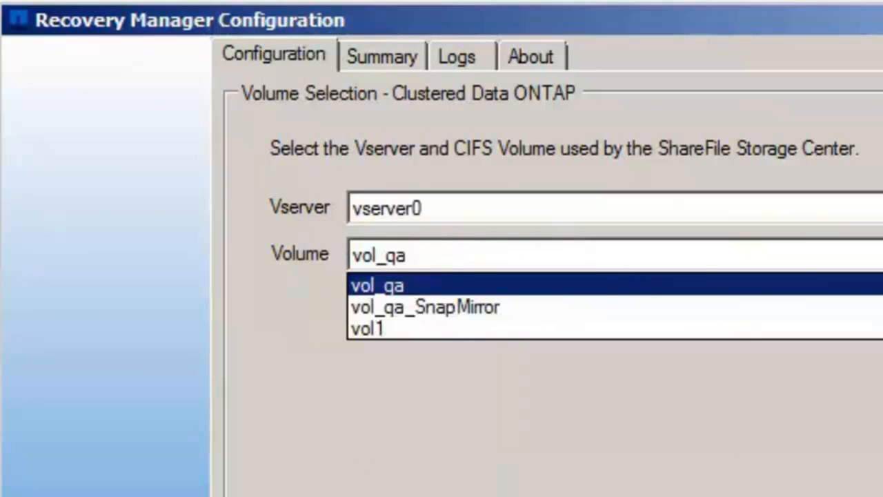
Choose vol_qa on vserver0 as the ShareFile volume
click(378, 285)
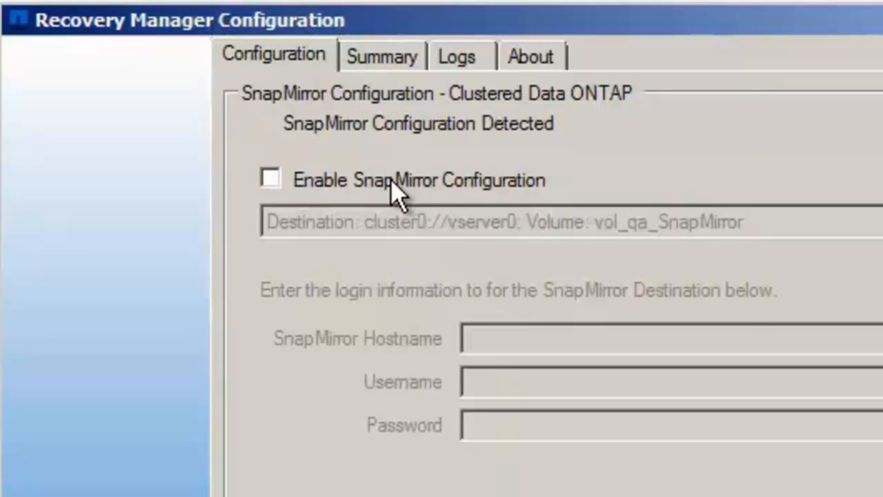
Enable SnapMirror configuration and enter the destination hostname and admin username
click(269, 178)
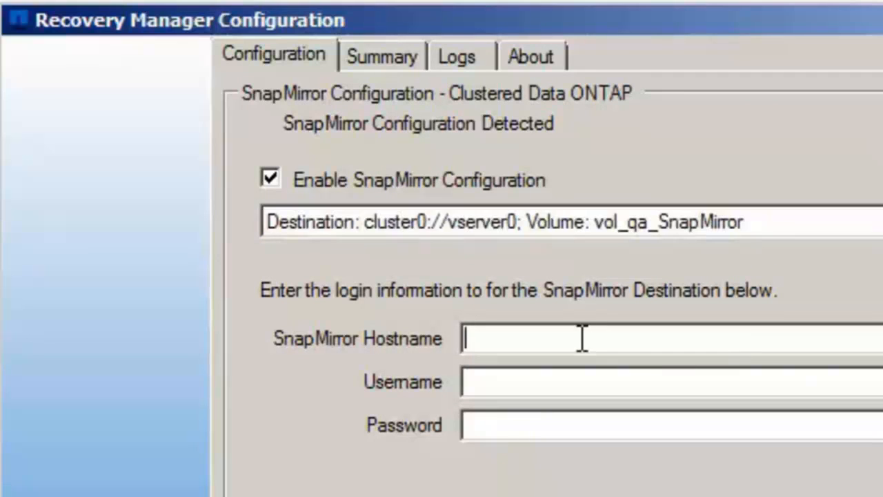
text(192.168.100.10)
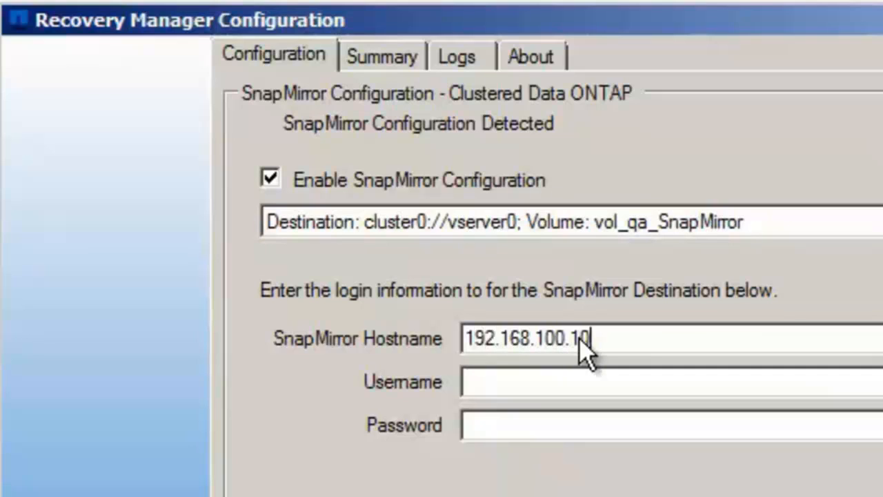
text(admin)
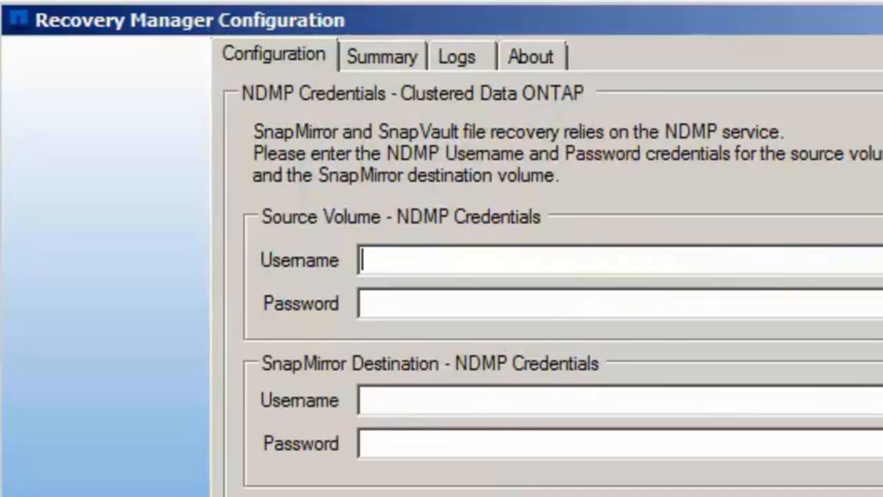
Set NDMP username root and password for both source and SnapMirror destination volumes
text(root)
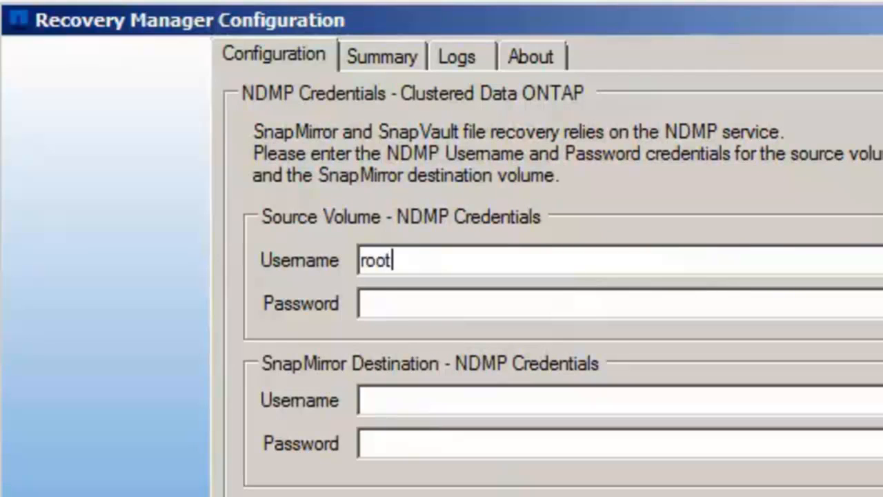
text(password)
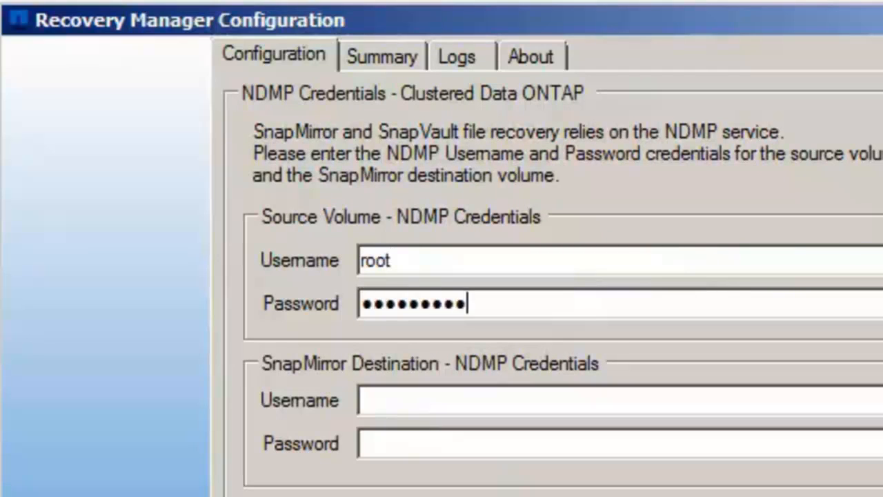
text(root)
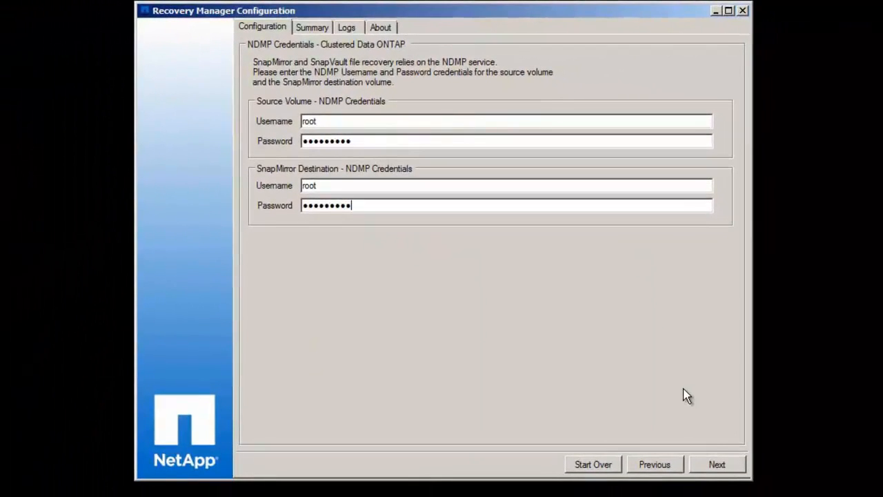
click(717, 463)
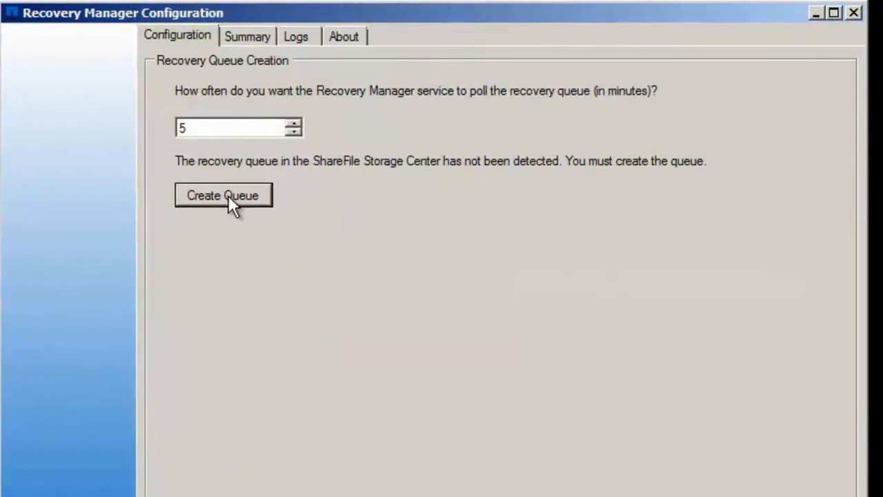
Create the recovery queue in the Storage Center and continue to the configuration summary
click(222, 195)
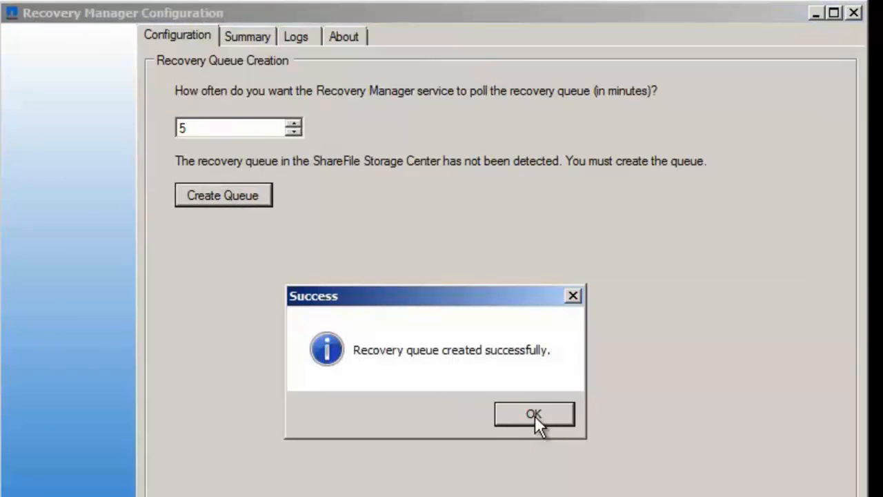
click(533, 414)
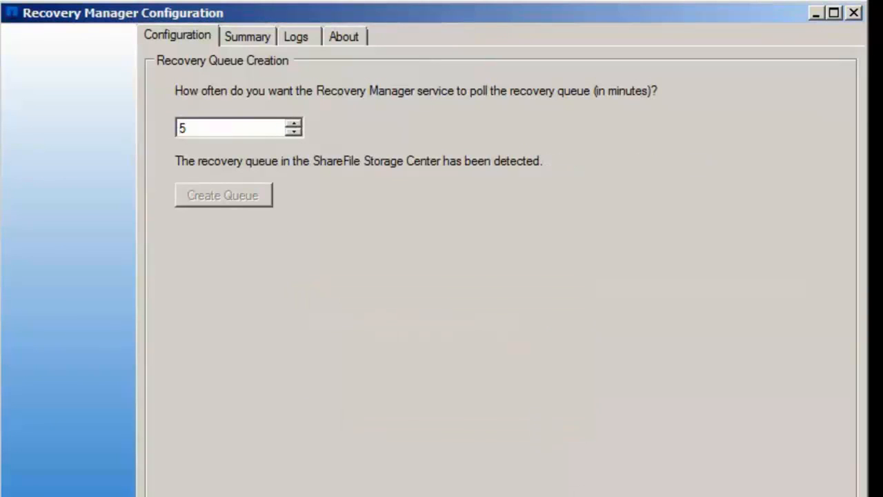
click(247, 36)
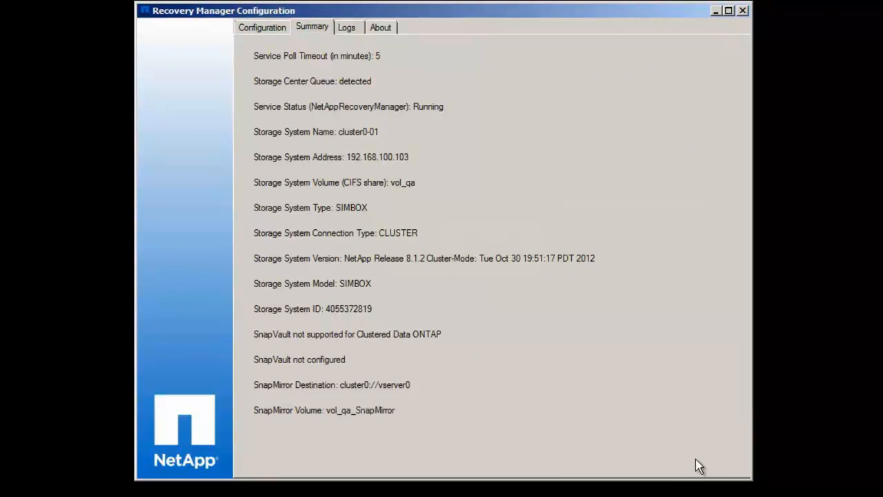
mouse_move(347, 27)
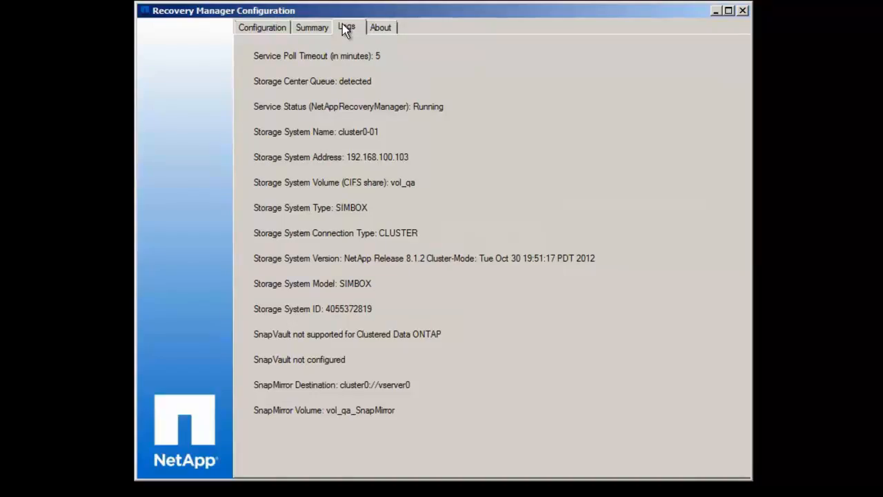
Show the service log with configuration-load and 5-minute timer entries
click(347, 27)
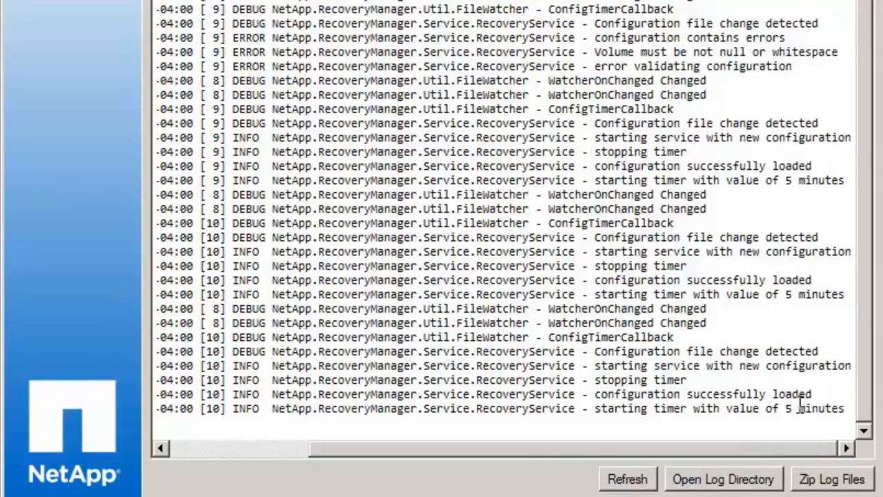
mouse_move(789, 426)
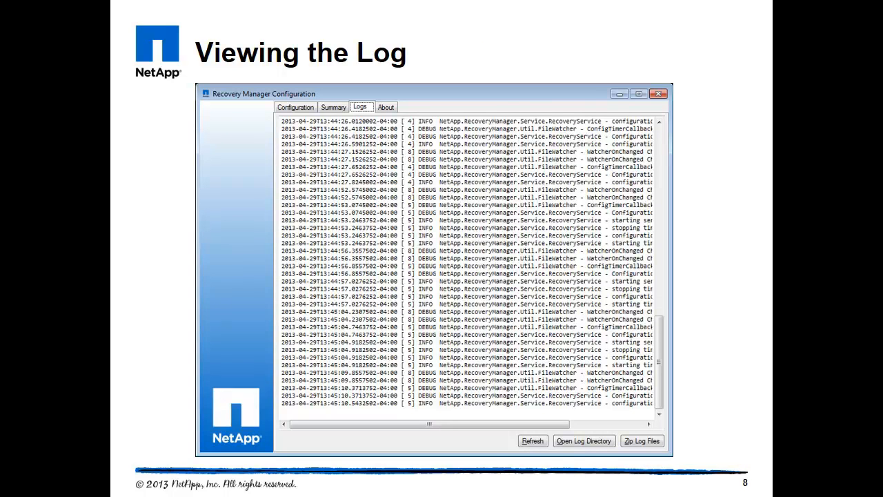
Advance to the slide showing logs saved as logs.zip via Zip Log Files
click(641, 440)
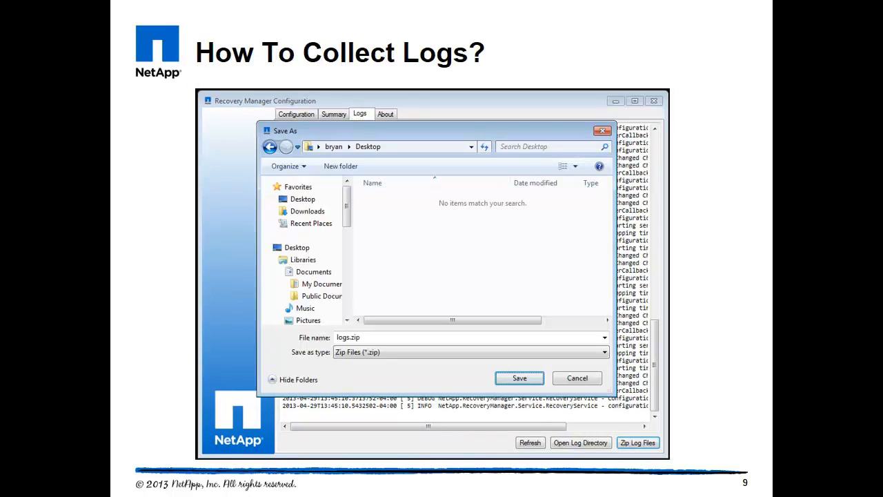